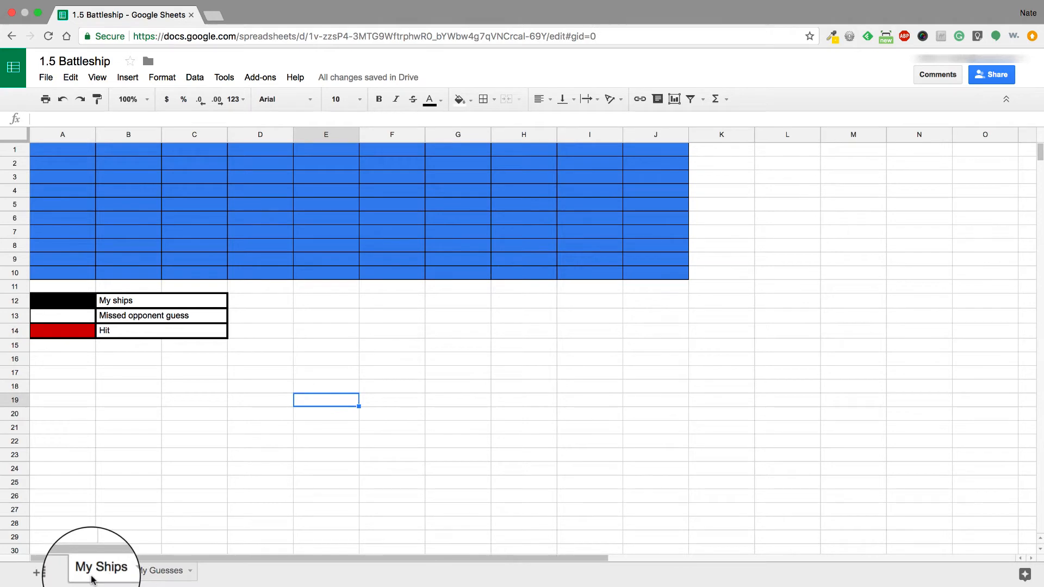
# Fill ship ranges G3:G6, J1:J4, C3:D3, A6:C6 and B10:D10 black on the My Ships grid
pyautogui.click(162, 569)
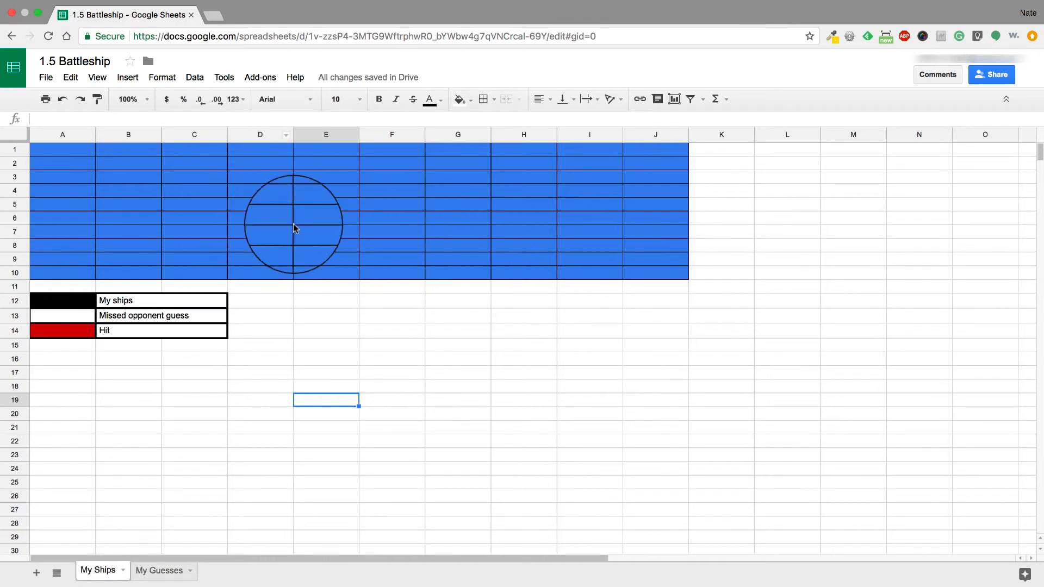
pyautogui.moveTo(293, 223); pyautogui.dragTo(216, 247)
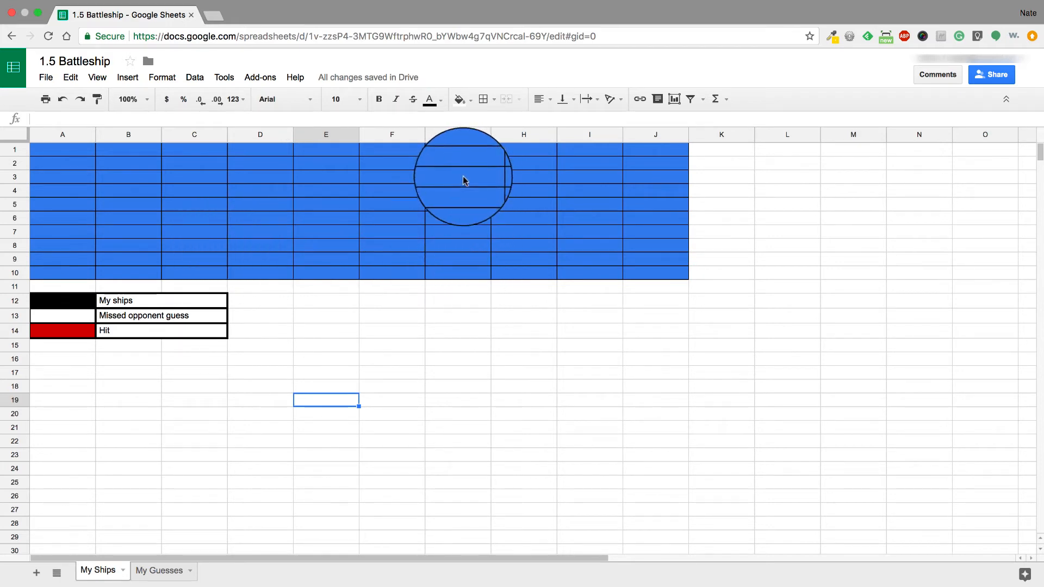
pyautogui.click(477, 99)
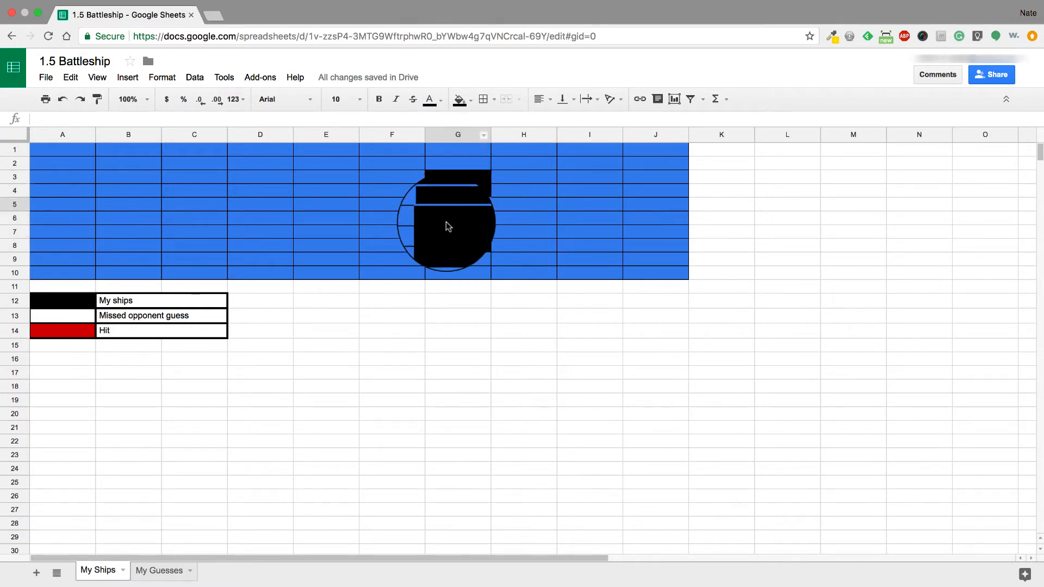
pyautogui.click(459, 99)
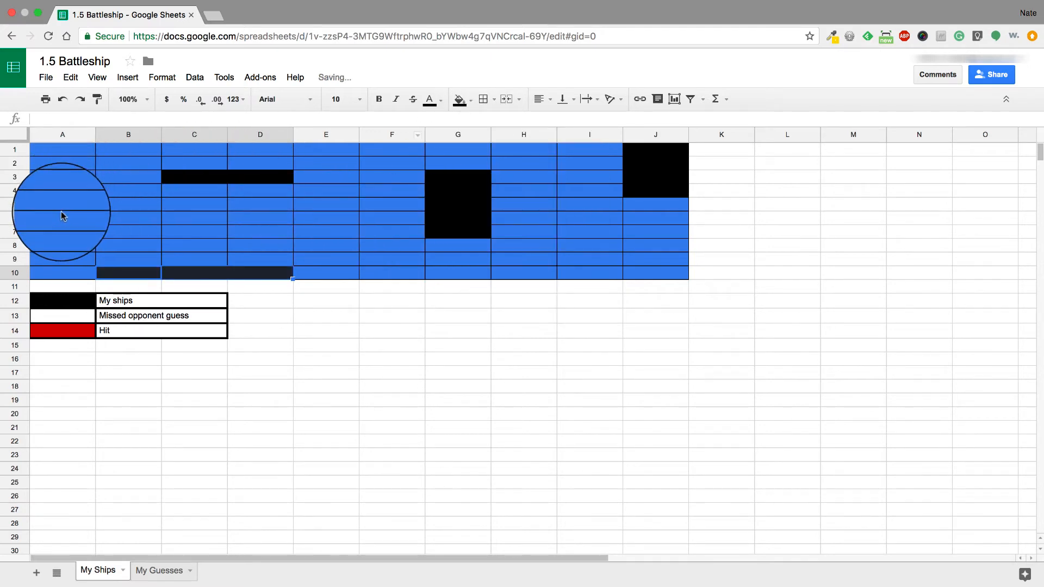
pyautogui.click(459, 99)
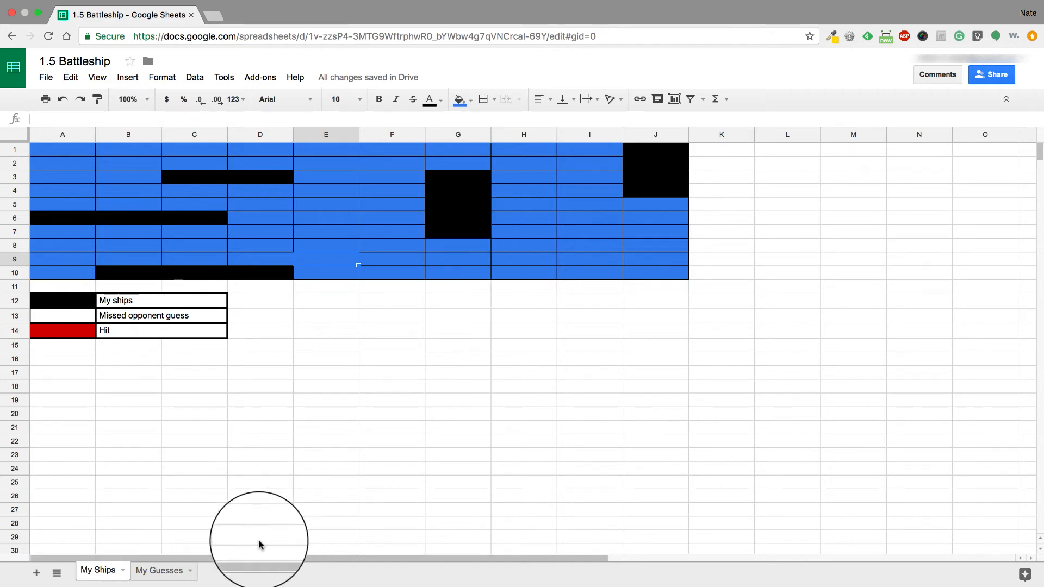
# Fill E3 white as a miss and H4 red as a hit on My Guesses, then return to My Ships
pyautogui.click(159, 571)
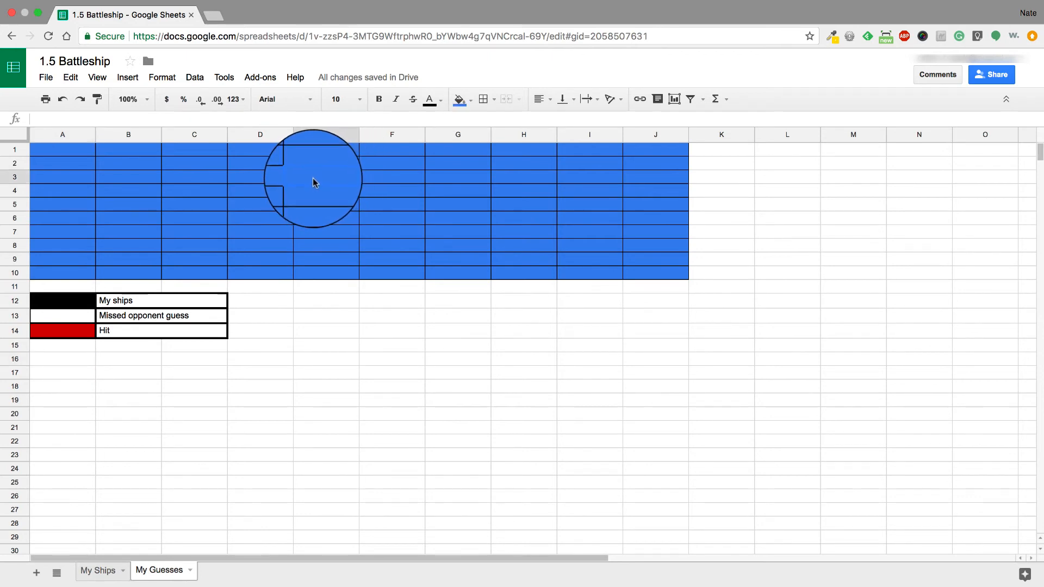
pyautogui.click(458, 99)
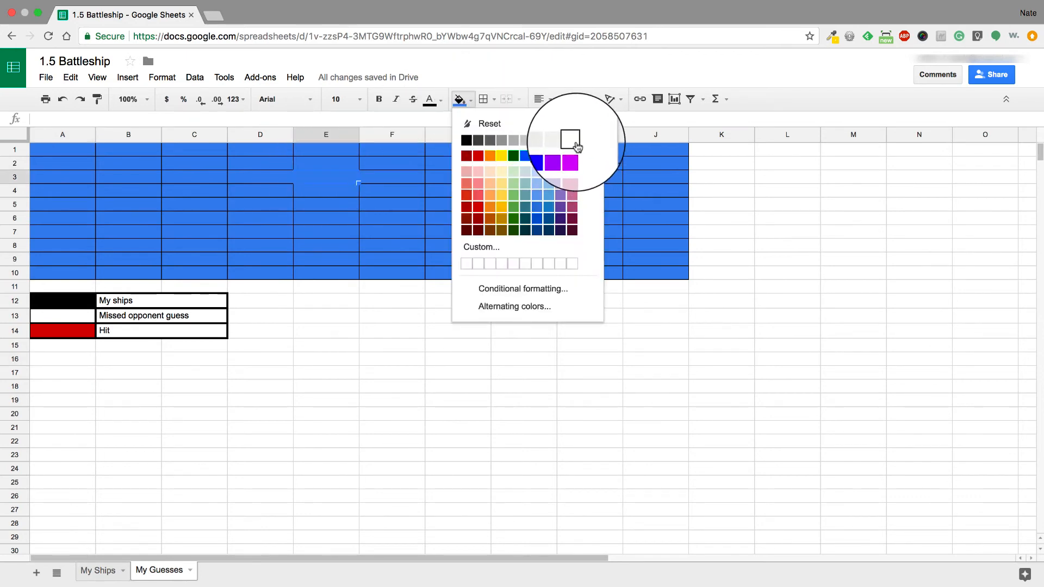
pyautogui.click(549, 141)
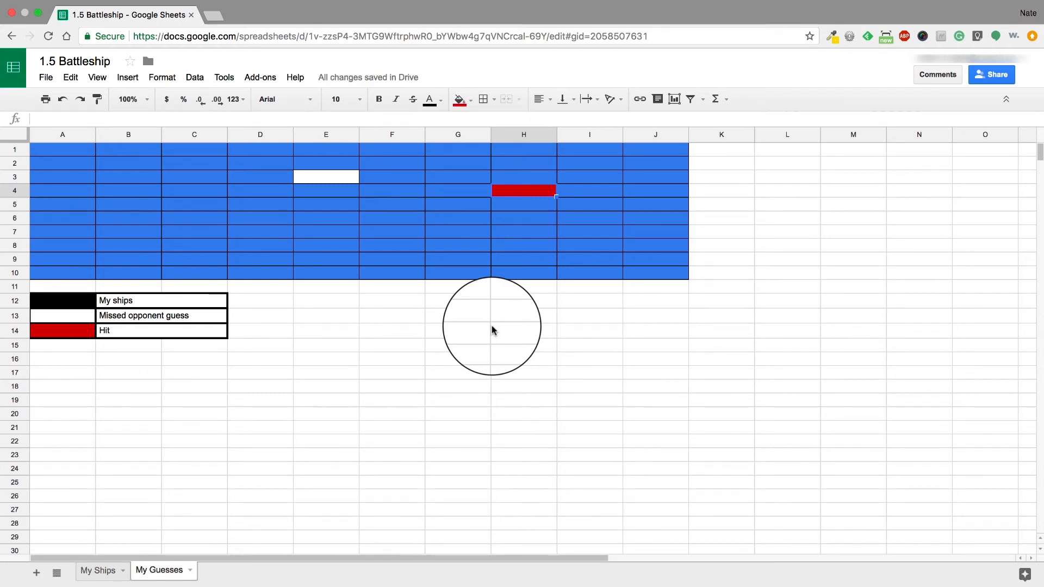
pyautogui.click(98, 571)
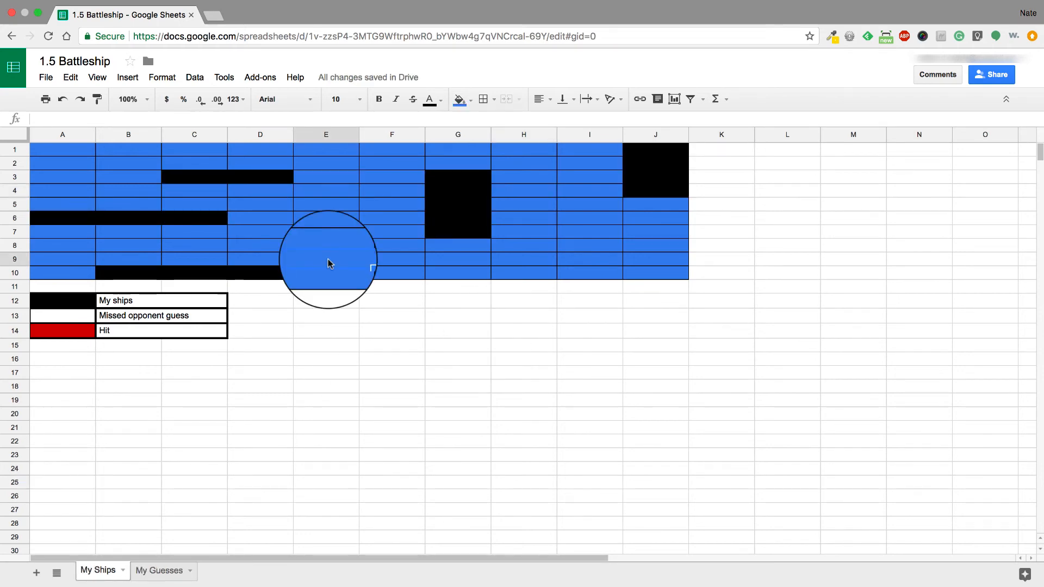
# Fill E4 white as a miss and G3 red as a hit, then switch to the Battleship doc
pyautogui.click(473, 99)
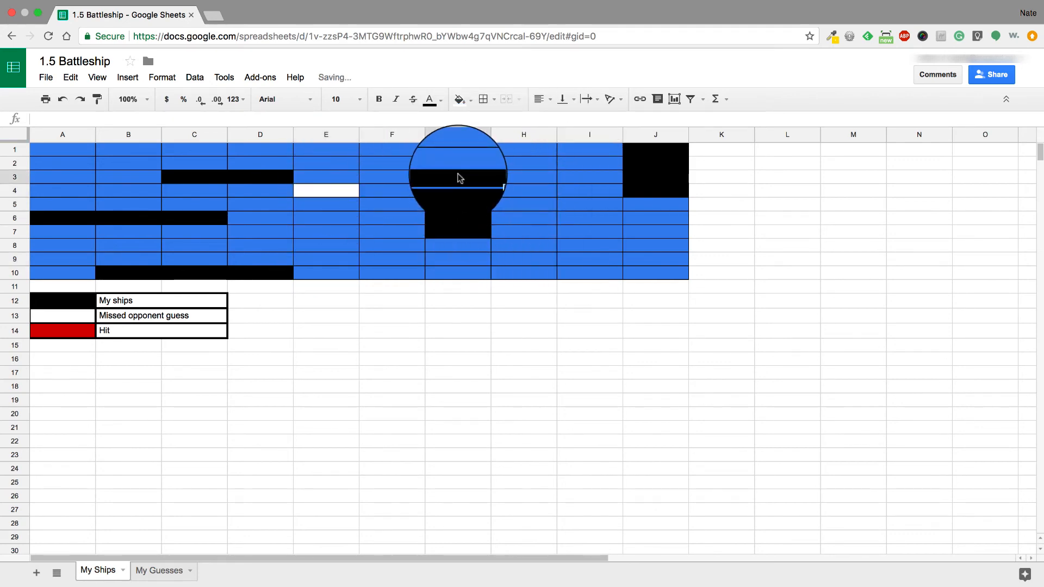
pyautogui.click(457, 98)
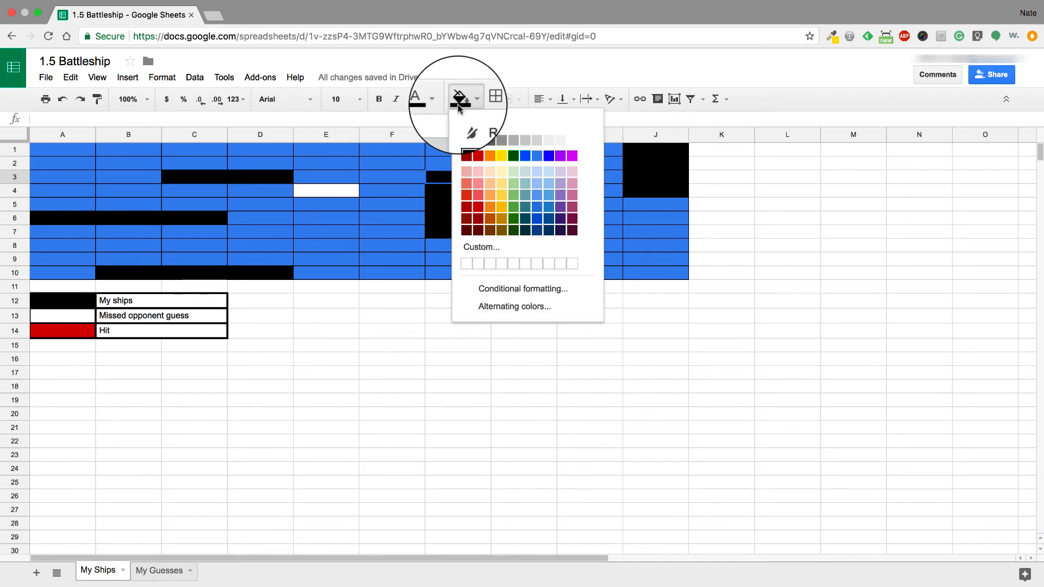
pyautogui.click(467, 155)
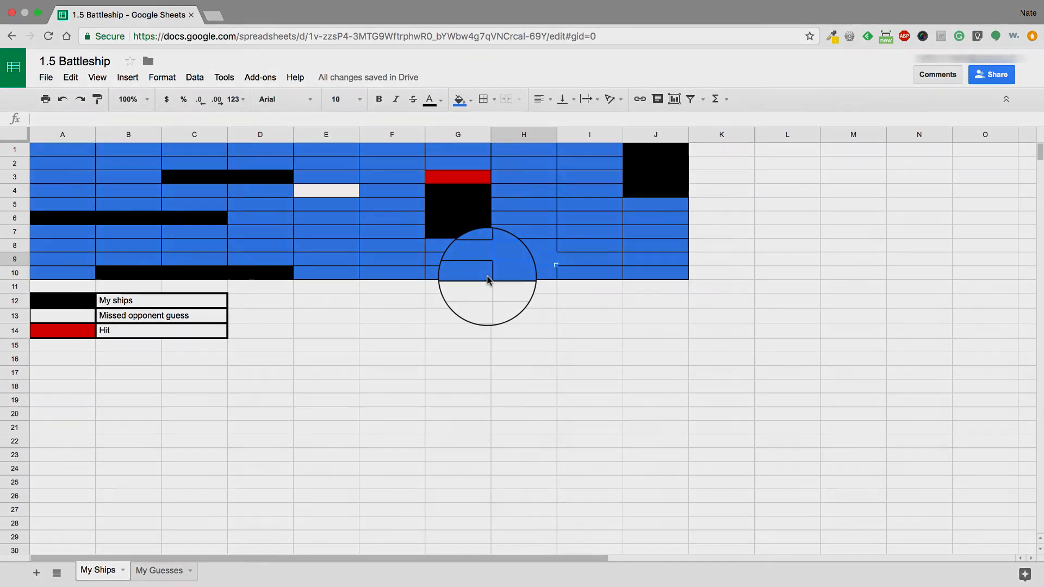
pyautogui.click(298, 16)
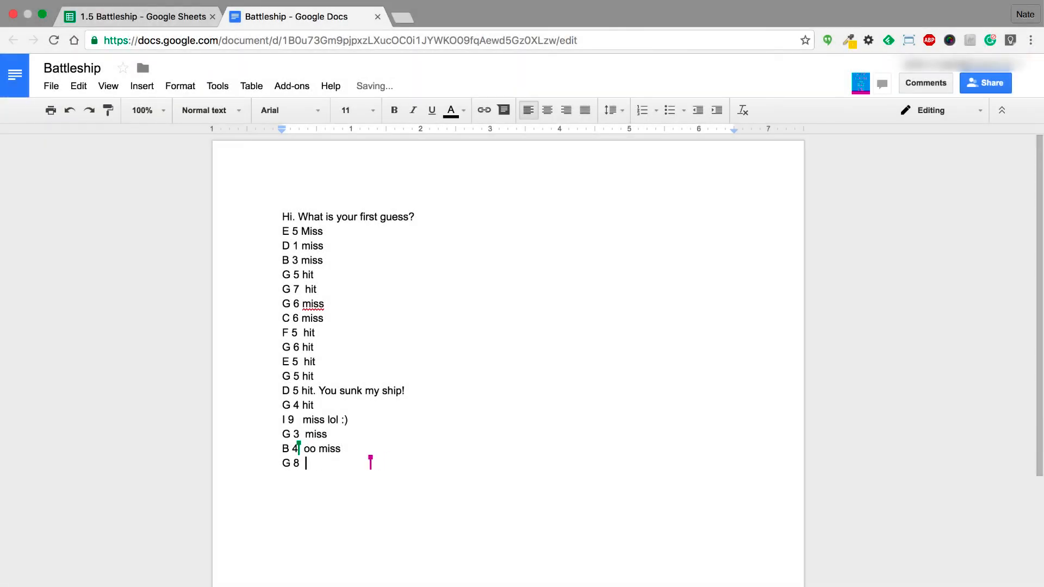
# Log 'hit. You sunk my battleship!' after G 8 and begin the next guess 'C 5'
pyautogui.write('hit. You')
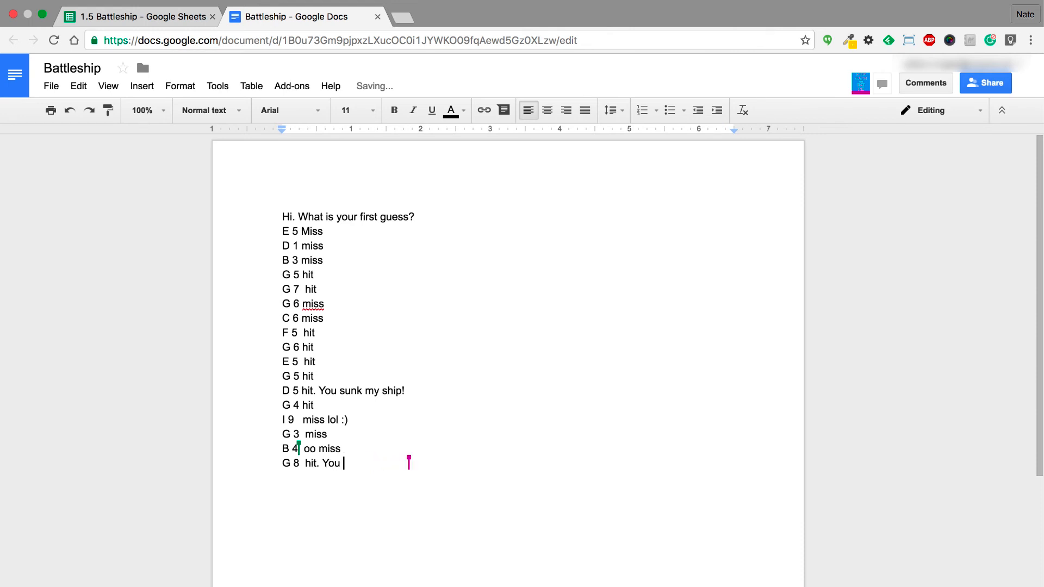
pyautogui.write('sunk my')
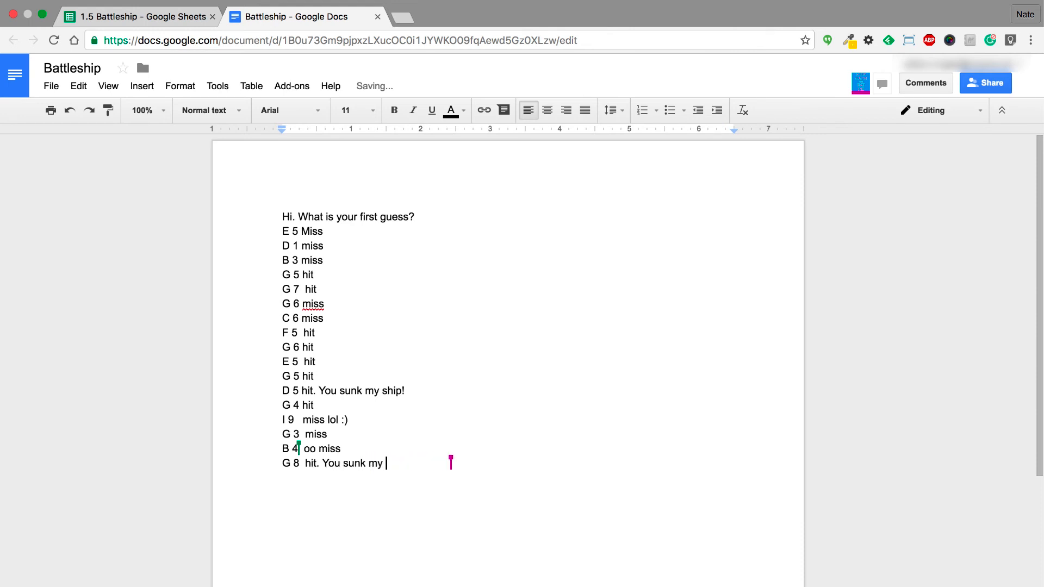
pyautogui.write('battleship!')
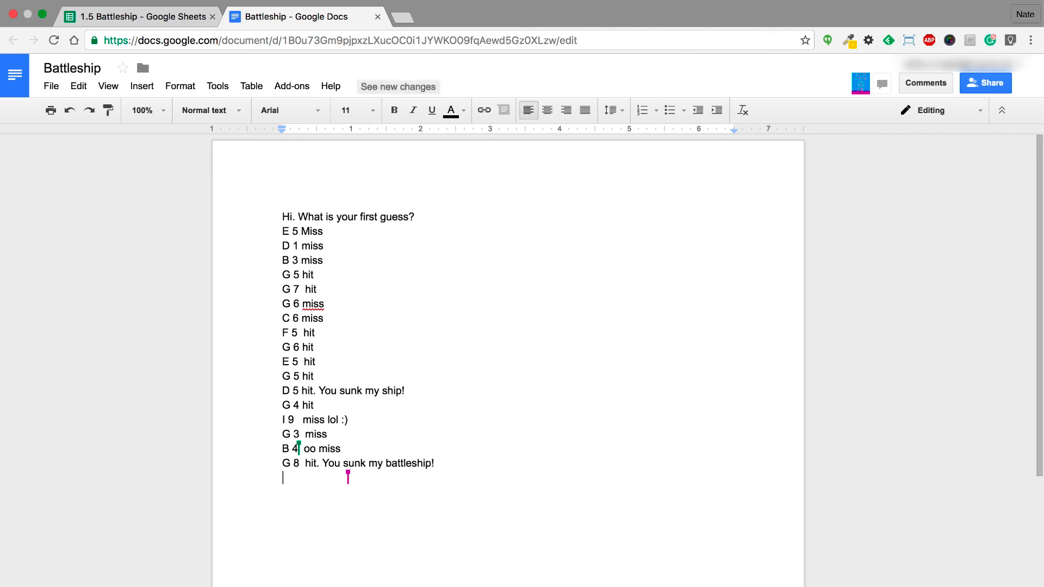
pyautogui.write('C 5')
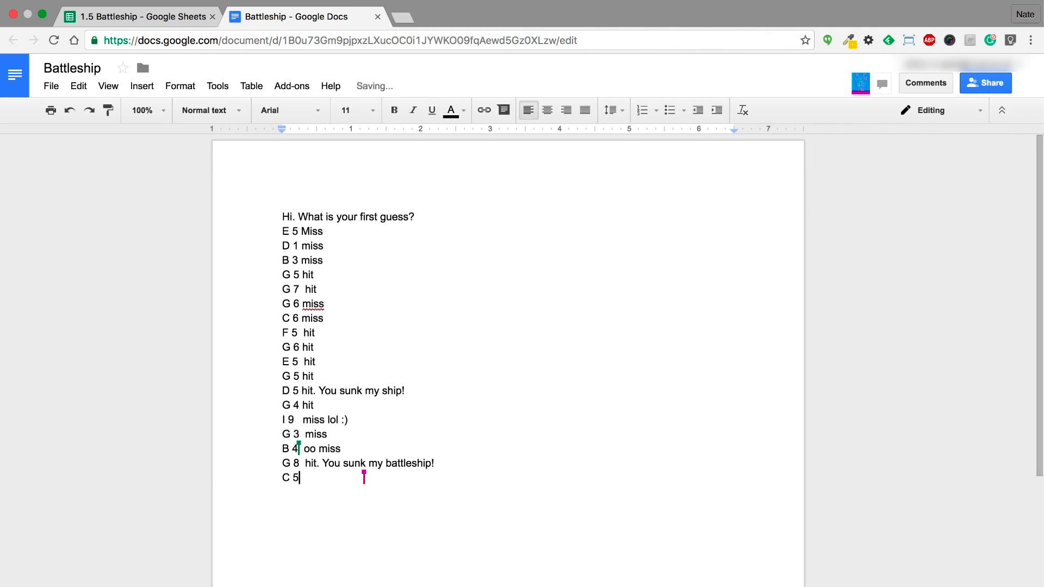